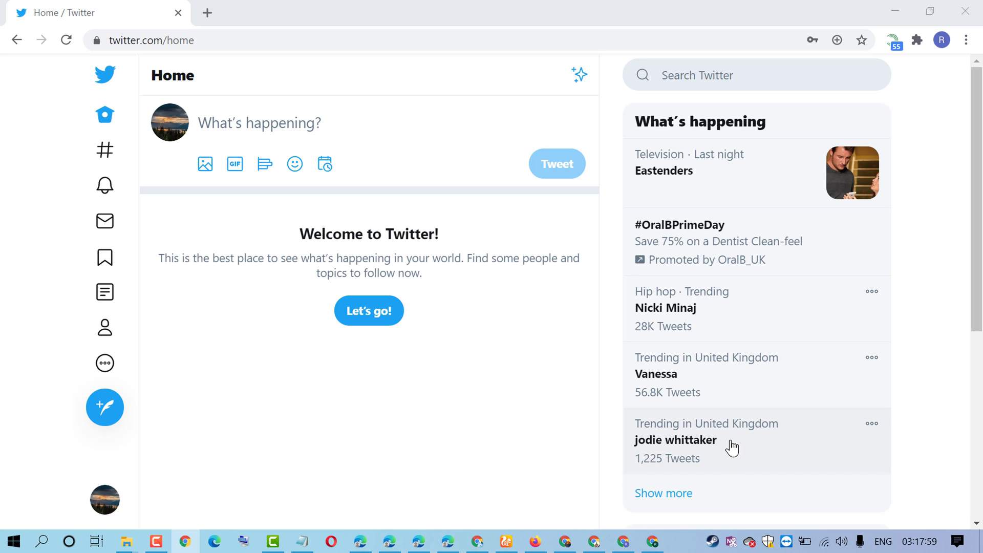
pyautogui.moveTo(490, 451)
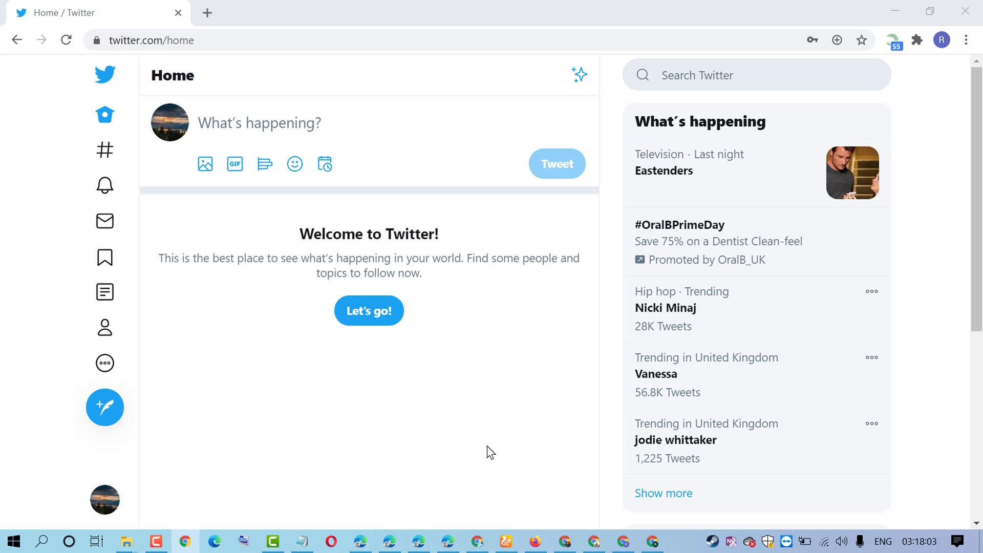
pyautogui.moveTo(36, 59)
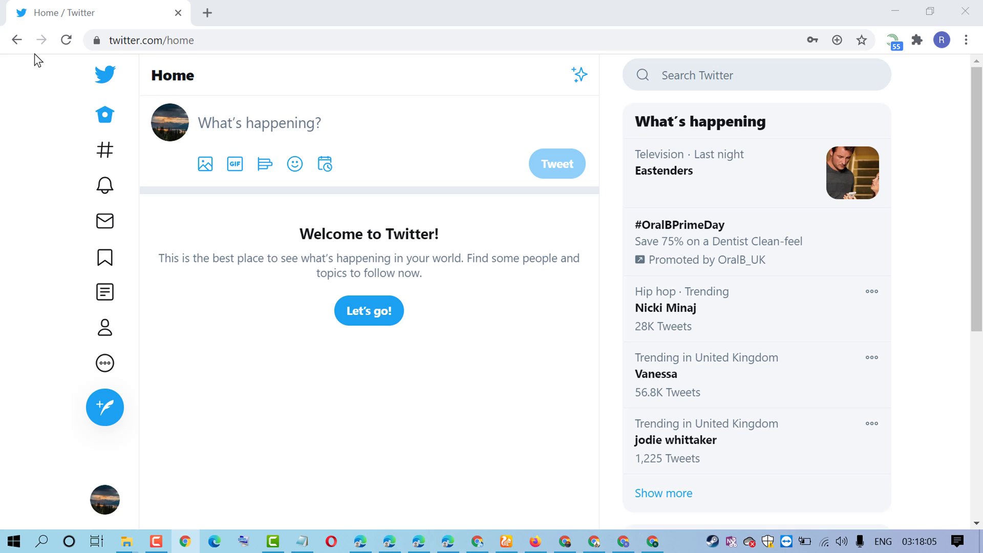
pyautogui.moveTo(200, 48)
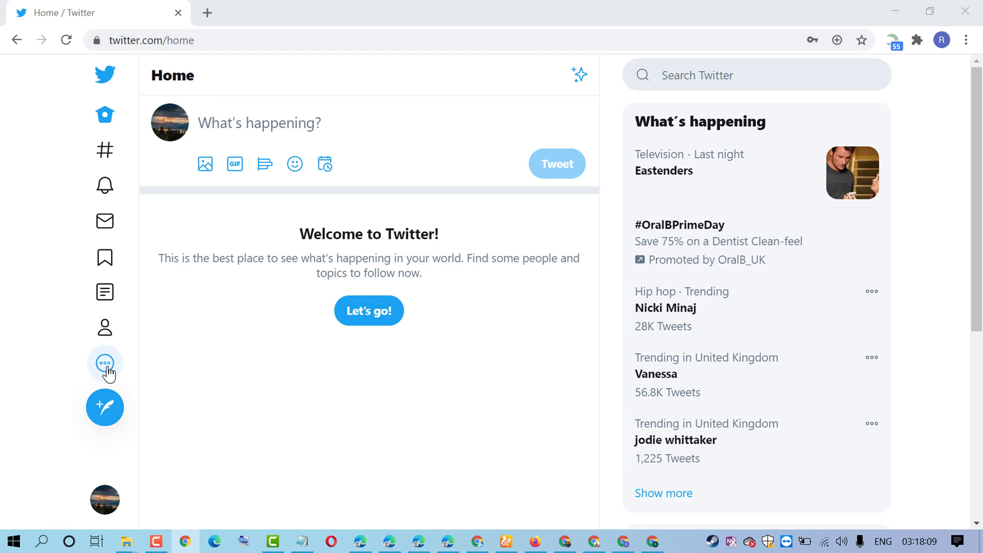
# Step: Reach Account > Phone via More > Settings and privacy and start adding a phone number
pyautogui.click(104, 364)
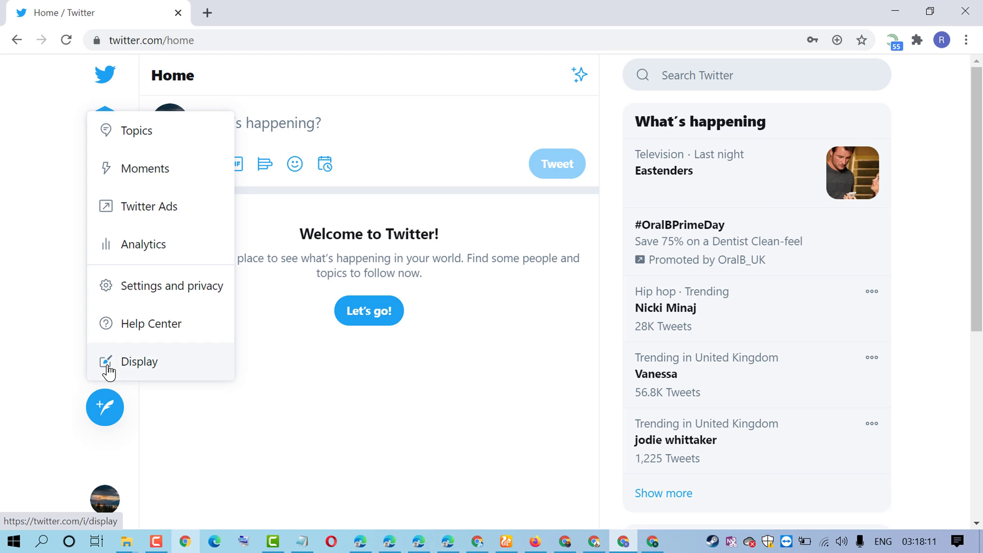
pyautogui.moveTo(207, 292)
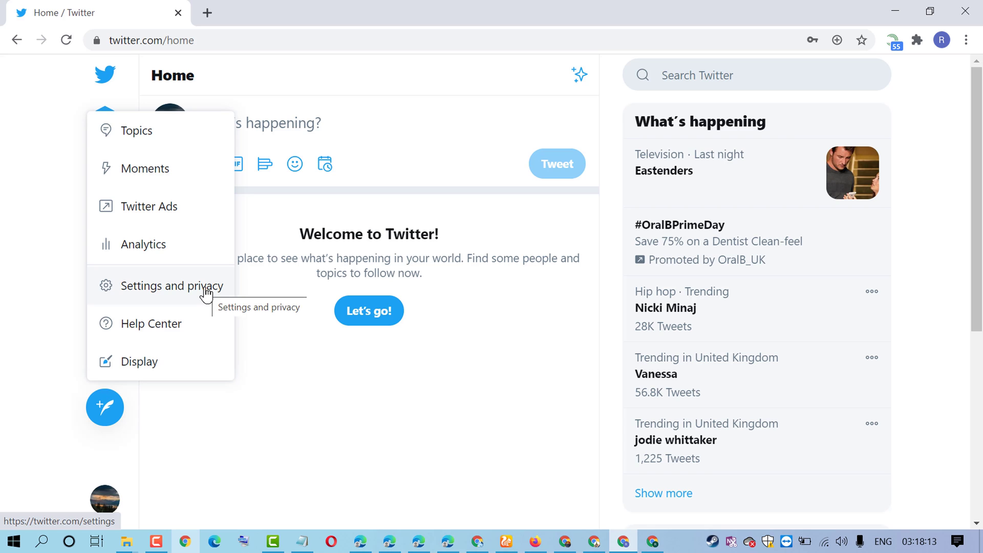
pyautogui.click(171, 286)
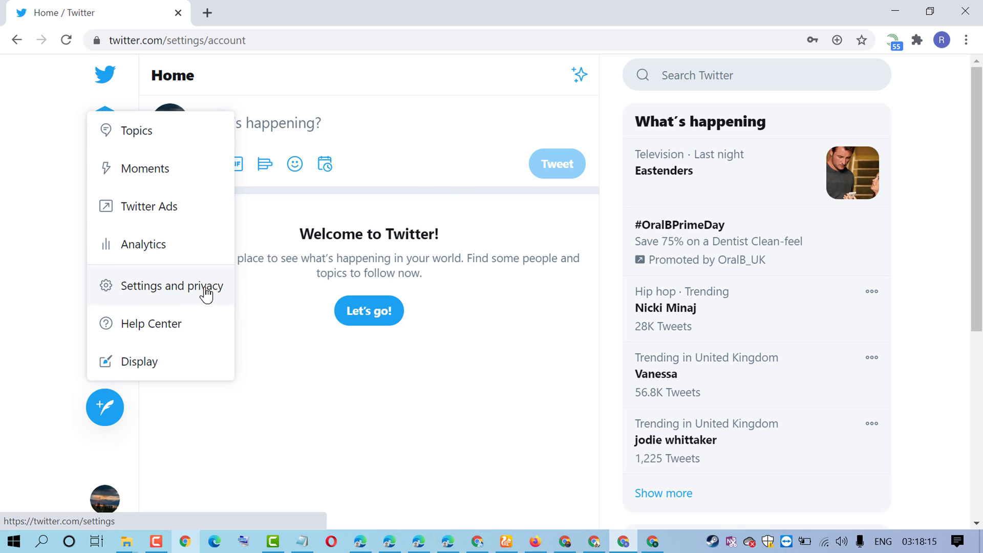
pyautogui.click(178, 286)
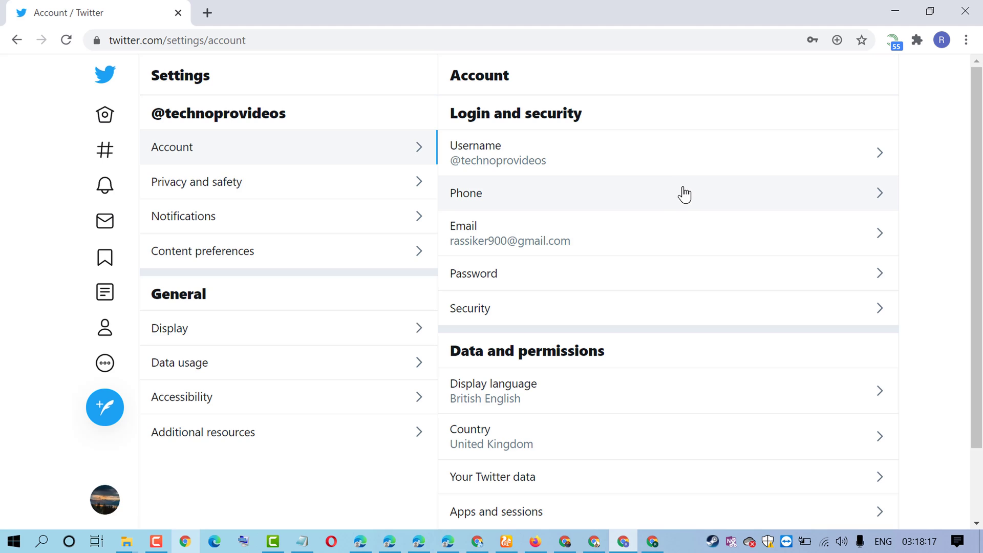
pyautogui.moveTo(513, 211)
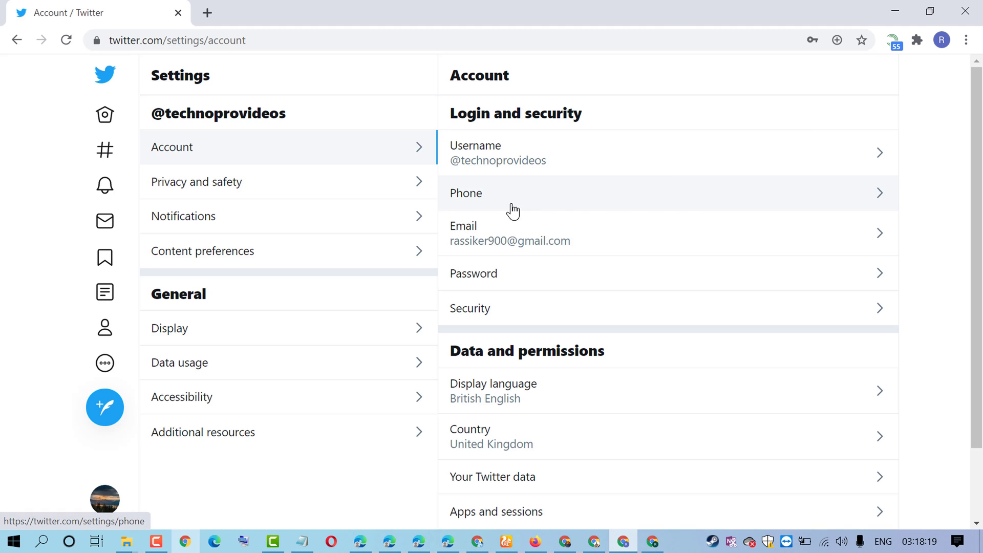
pyautogui.moveTo(566, 201)
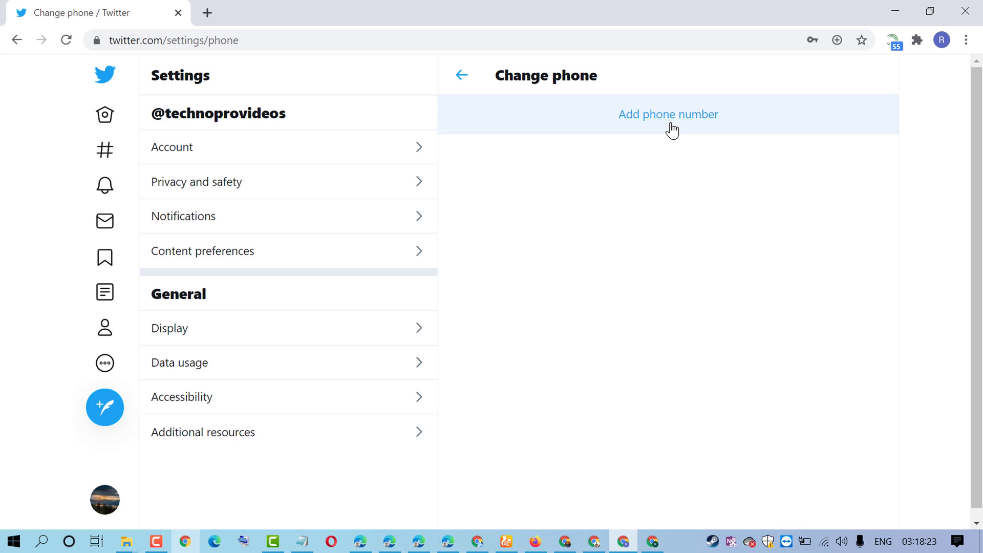
pyautogui.click(668, 114)
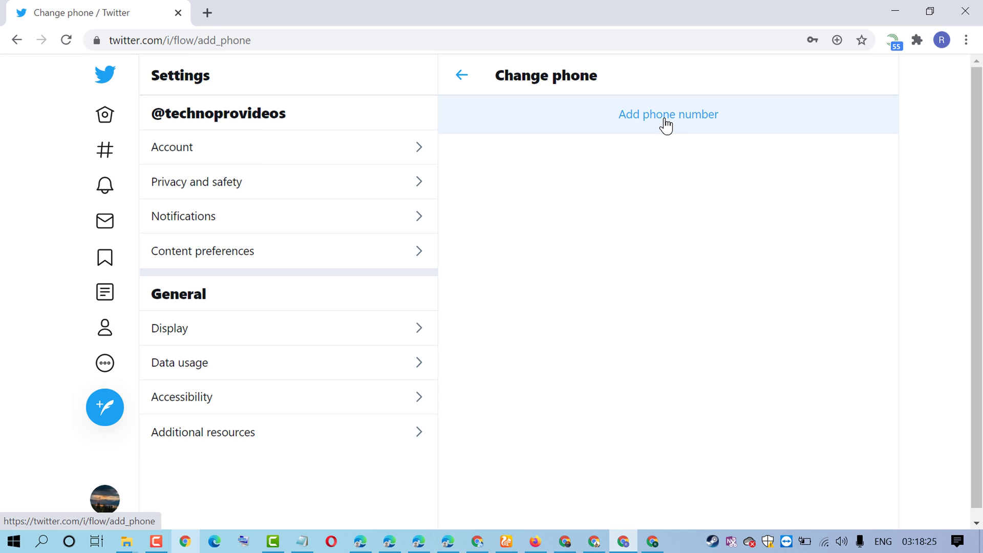
# Step: Re-enter the account password and continue to the United Kingdom phone number form
pyautogui.click(668, 114)
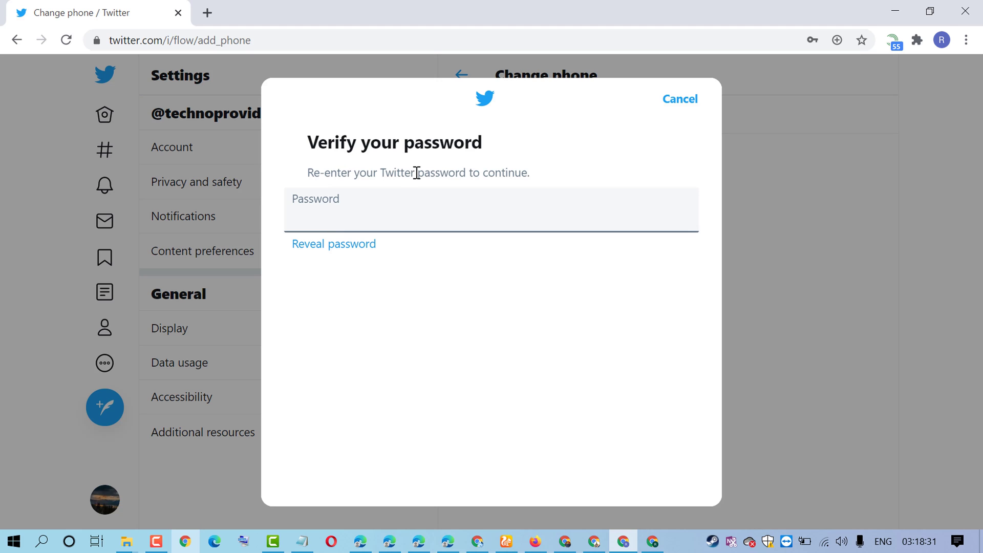
pyautogui.write('password')
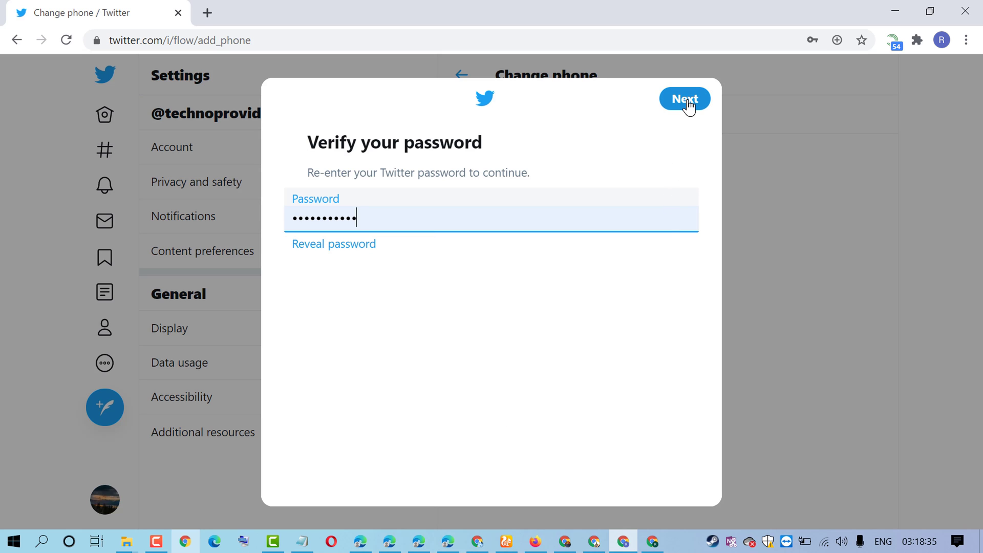
pyautogui.click(684, 98)
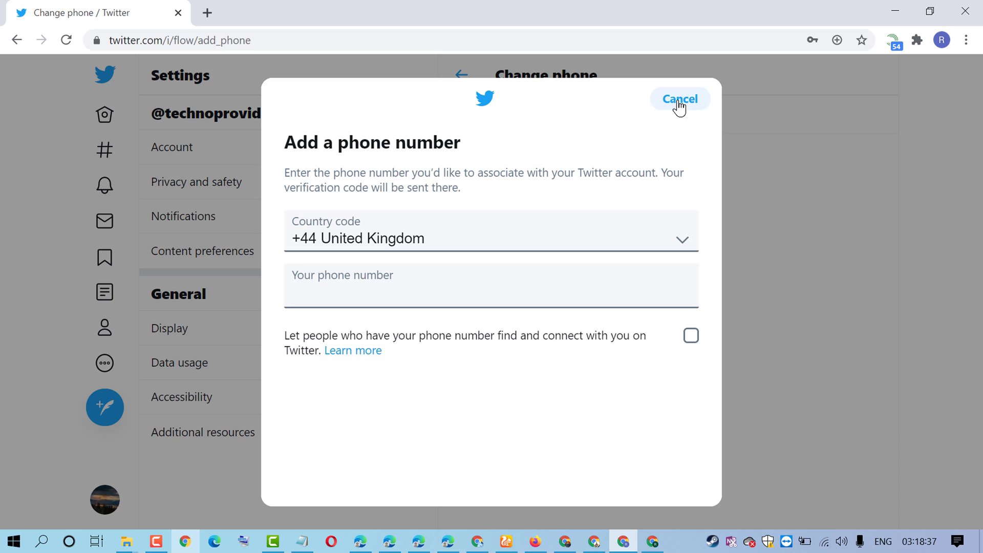
pyautogui.moveTo(340, 191)
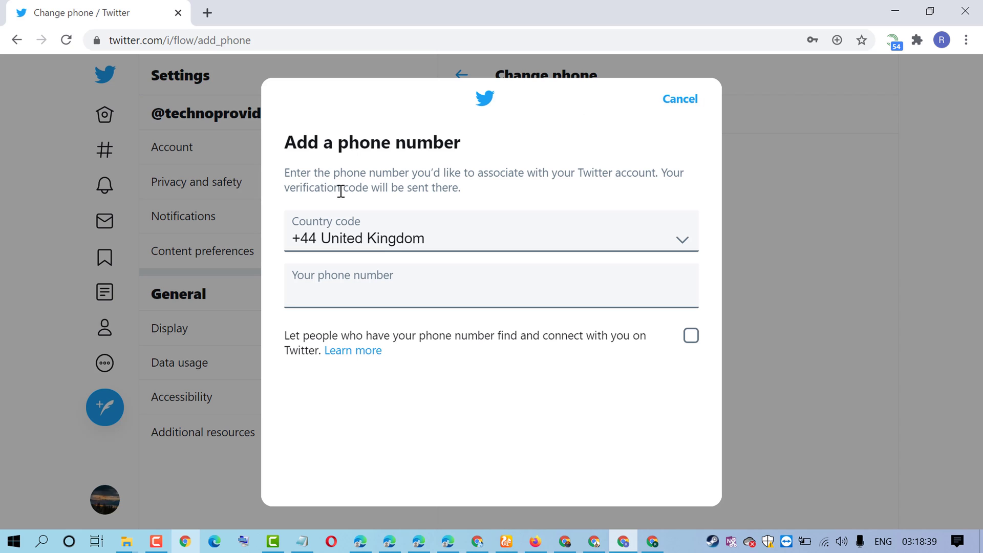
pyautogui.moveTo(482, 195)
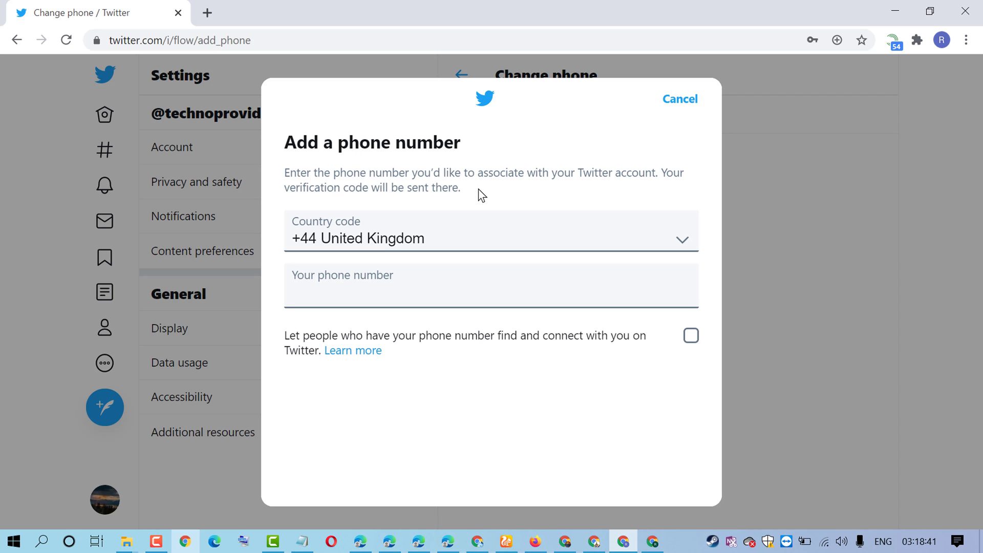
pyautogui.moveTo(622, 178)
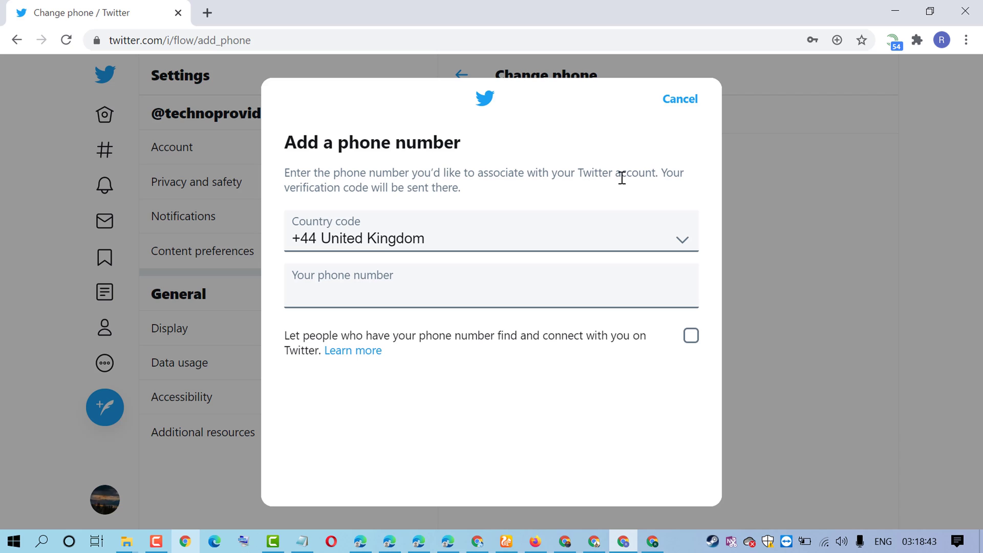
pyautogui.moveTo(313, 188)
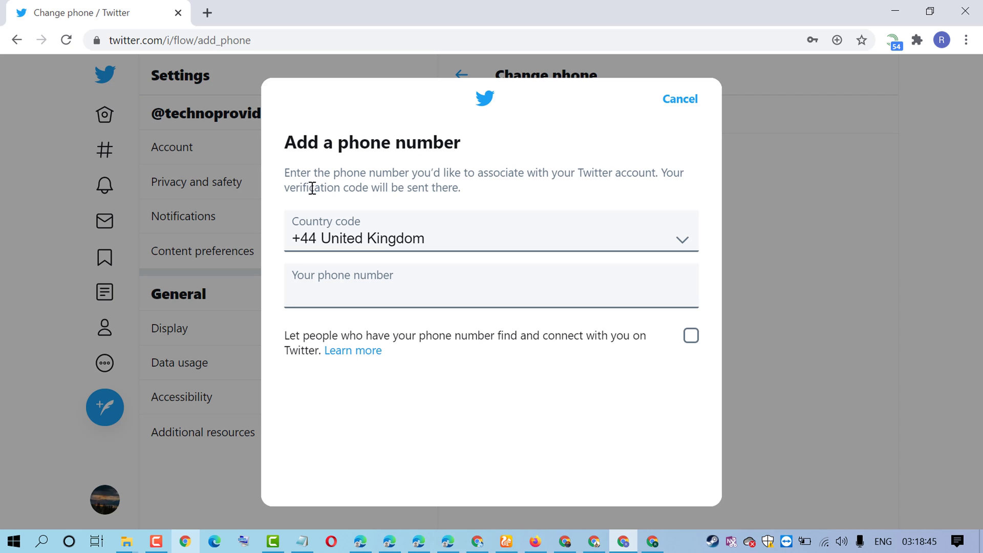
pyautogui.moveTo(445, 222)
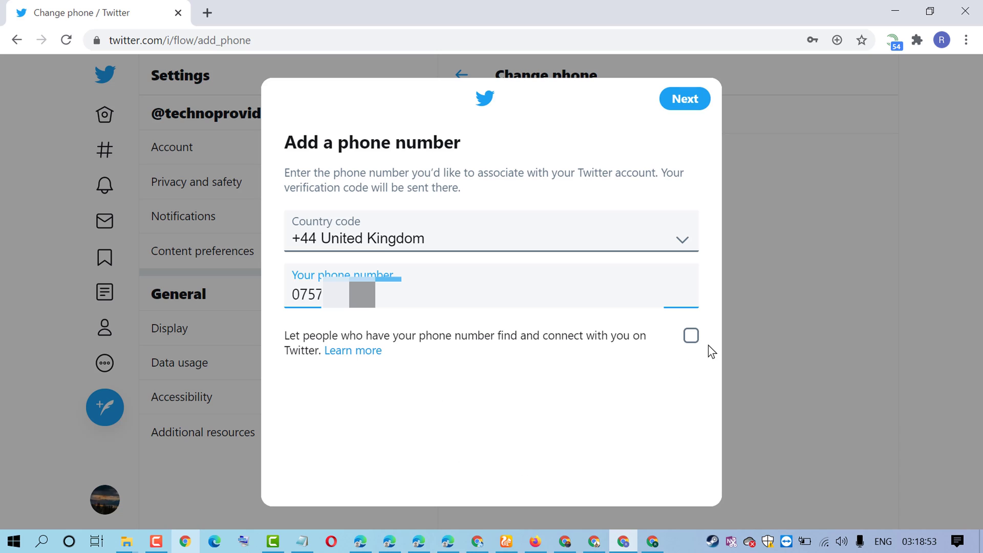
# Step: Allow people to find the account by the UK number and submit it for verification
pyautogui.click(690, 335)
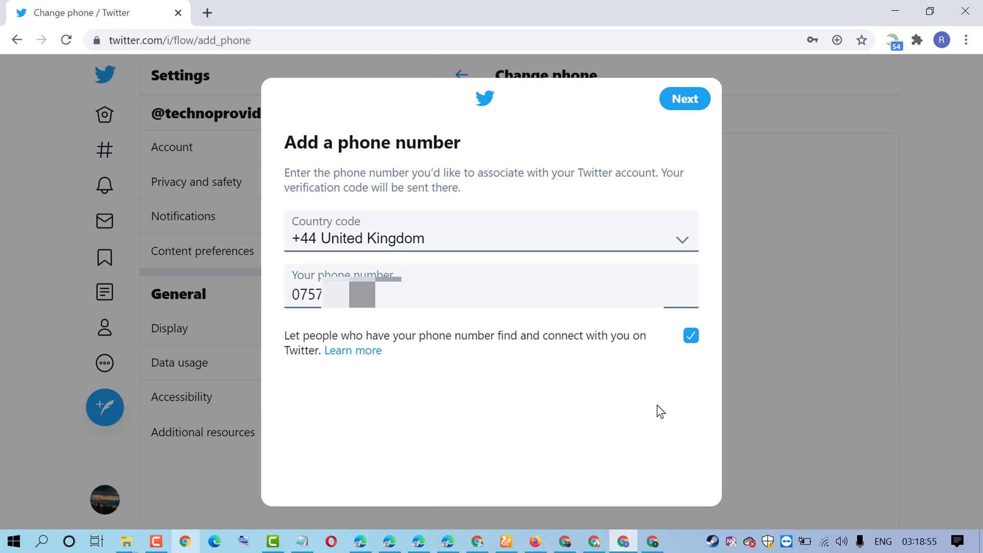
pyautogui.moveTo(410, 352)
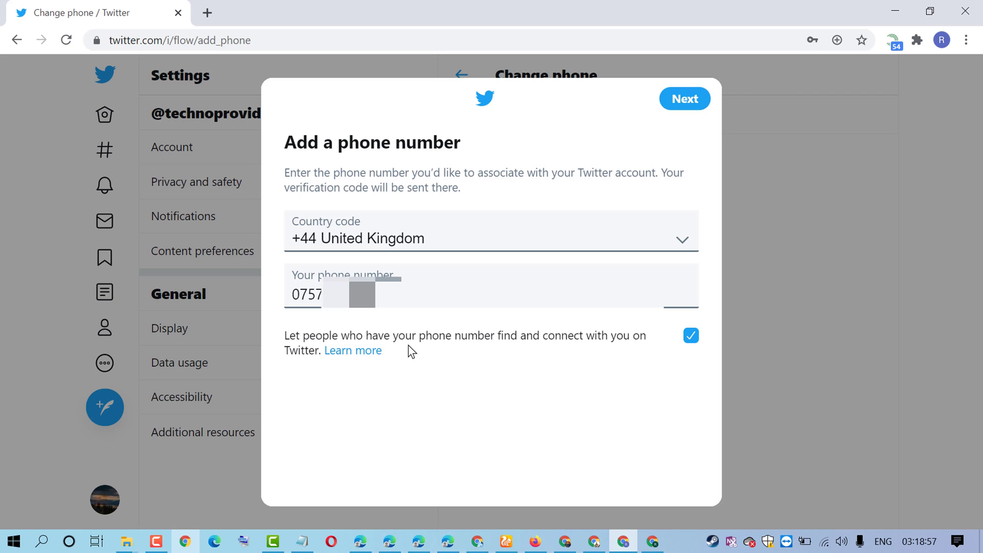
pyautogui.moveTo(558, 340)
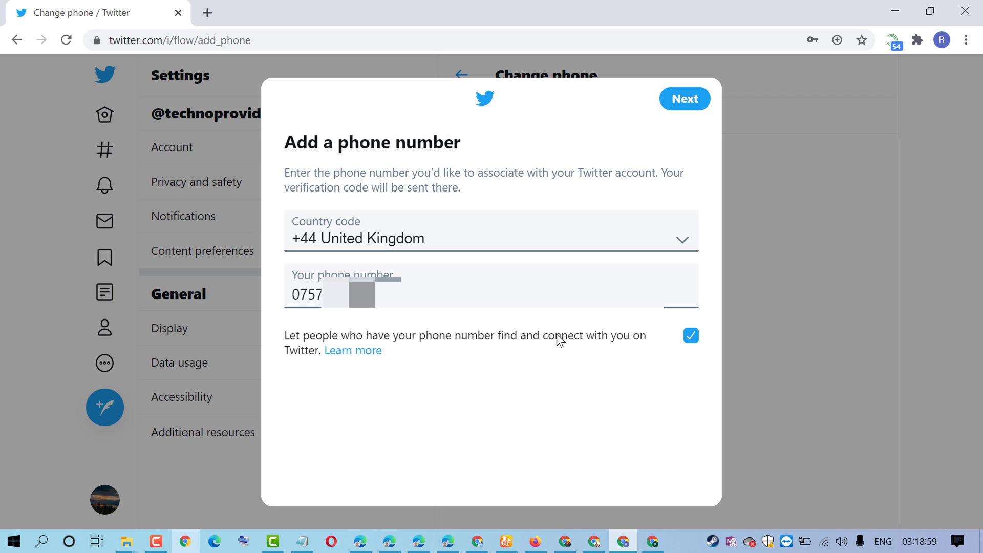
pyautogui.moveTo(321, 370)
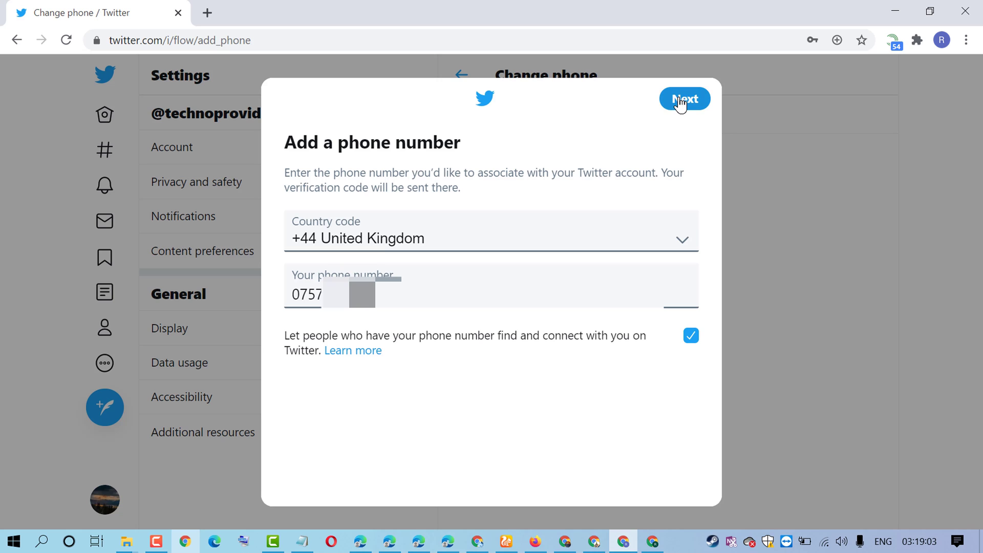
pyautogui.click(684, 98)
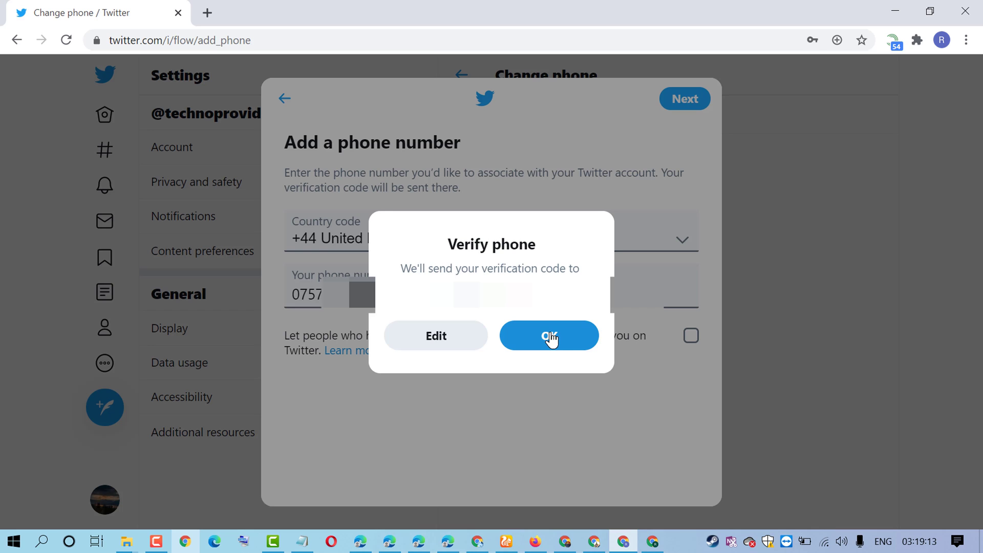
pyautogui.click(549, 336)
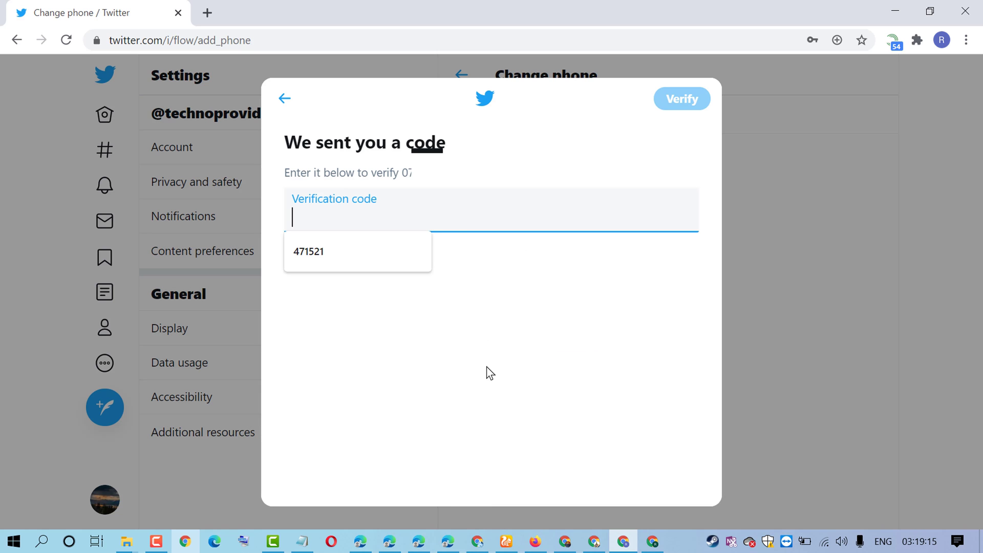
pyautogui.moveTo(366, 435)
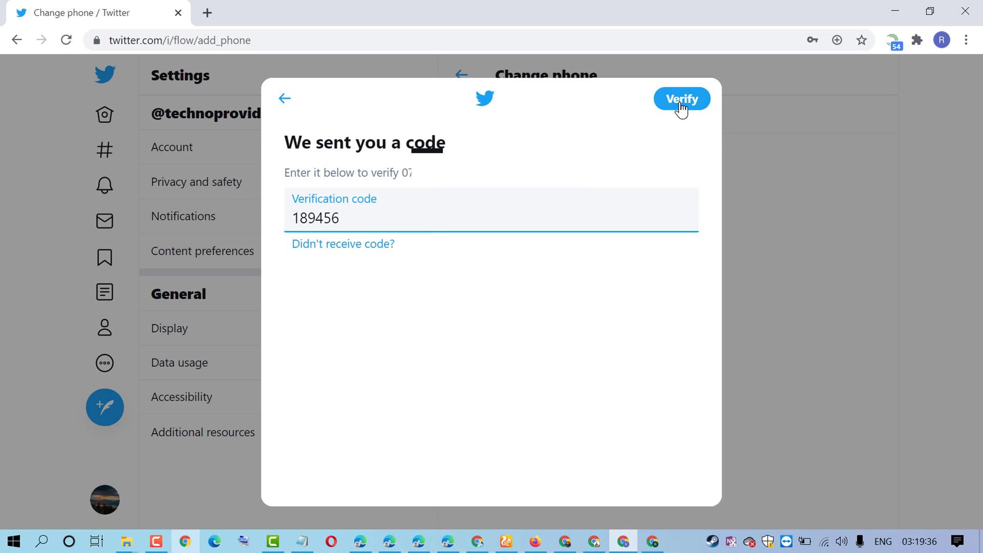
pyautogui.click(683, 98)
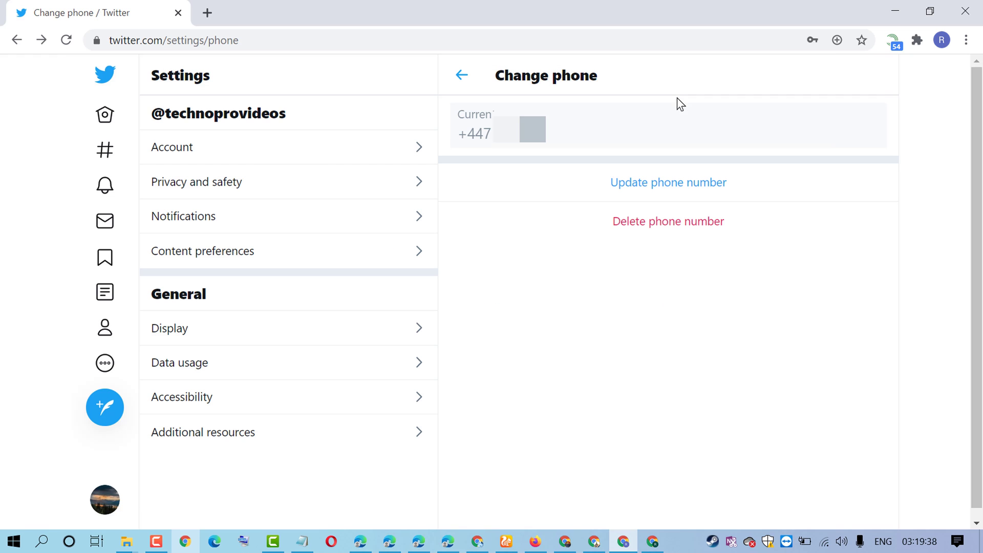
pyautogui.moveTo(496, 438)
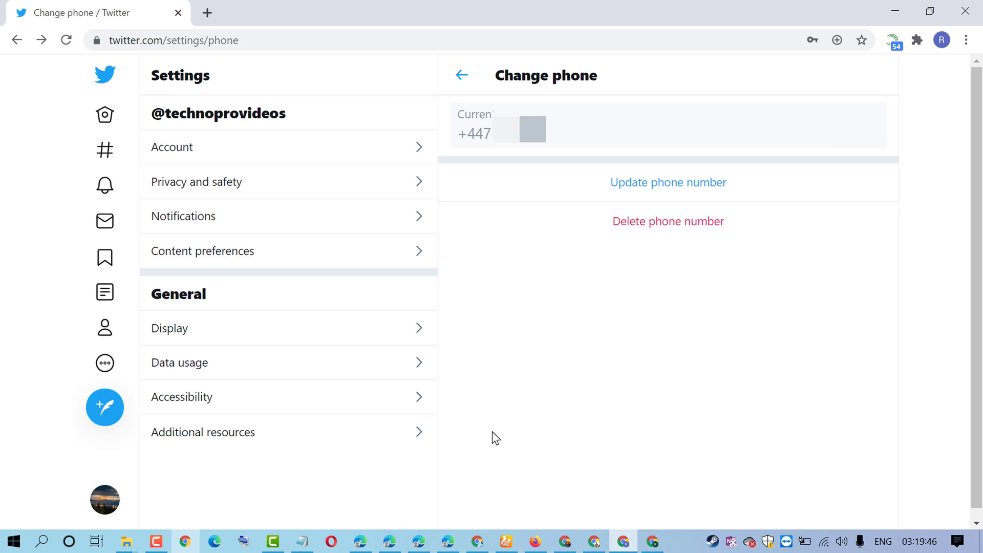
pyautogui.moveTo(226, 189)
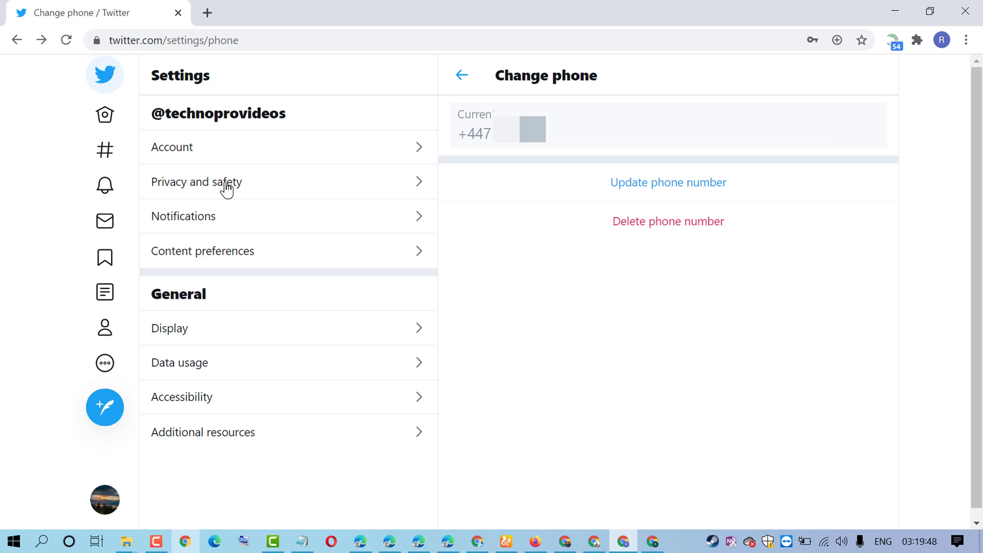